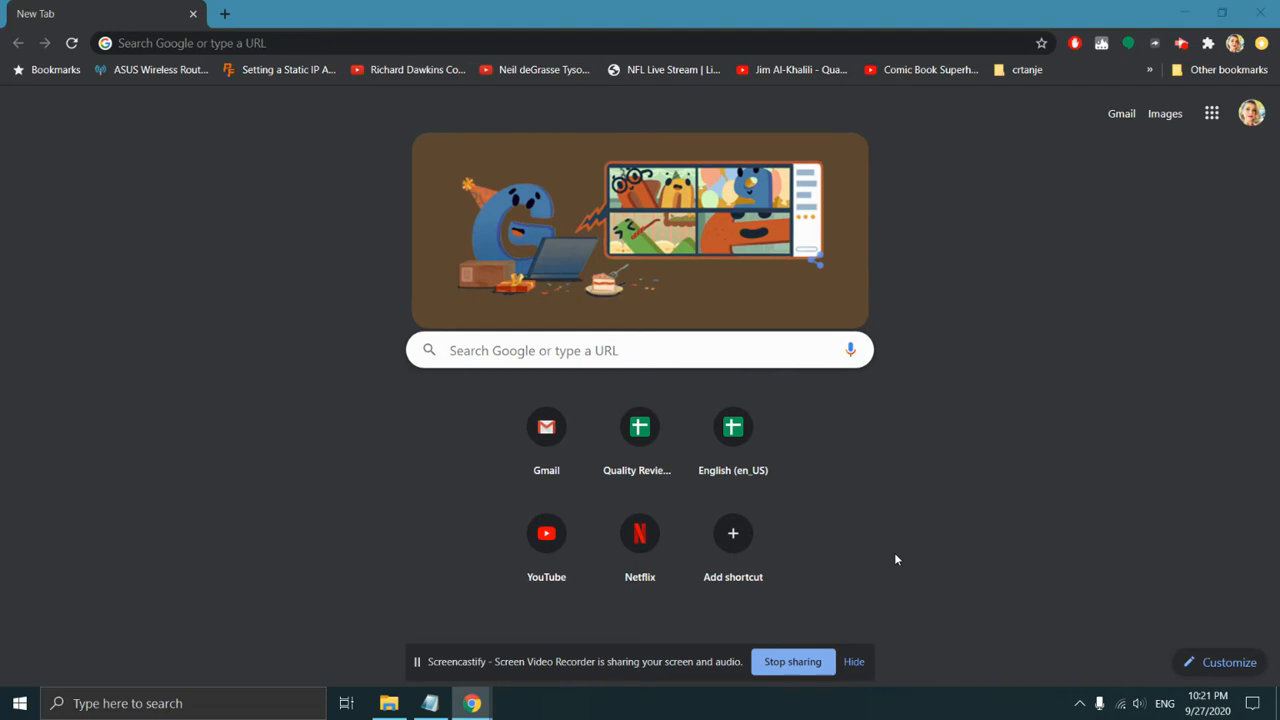
{"action": "mouse_move", "coordinate": [1164, 144]}
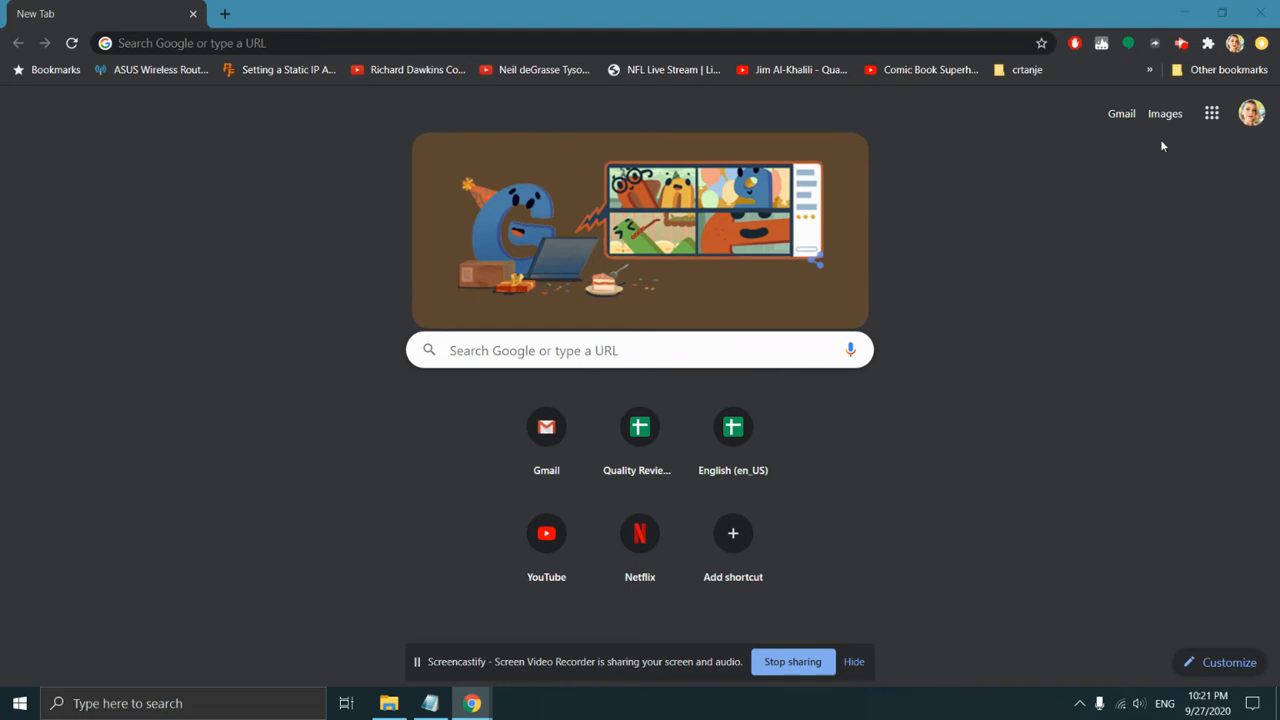
{"action": "mouse_move", "coordinate": [1236, 44]}
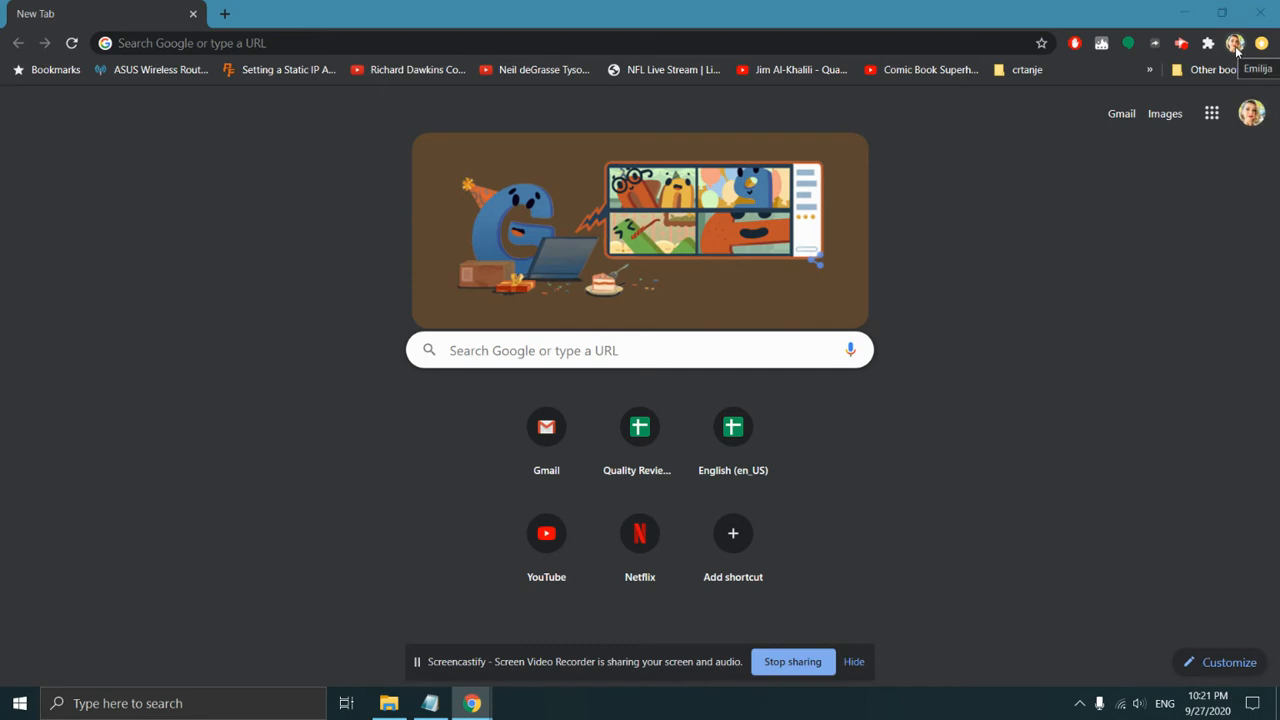
Step: Show the browser's people list from the toolbar profile avatar
{"action": "left_click", "coordinate": [1236, 44]}
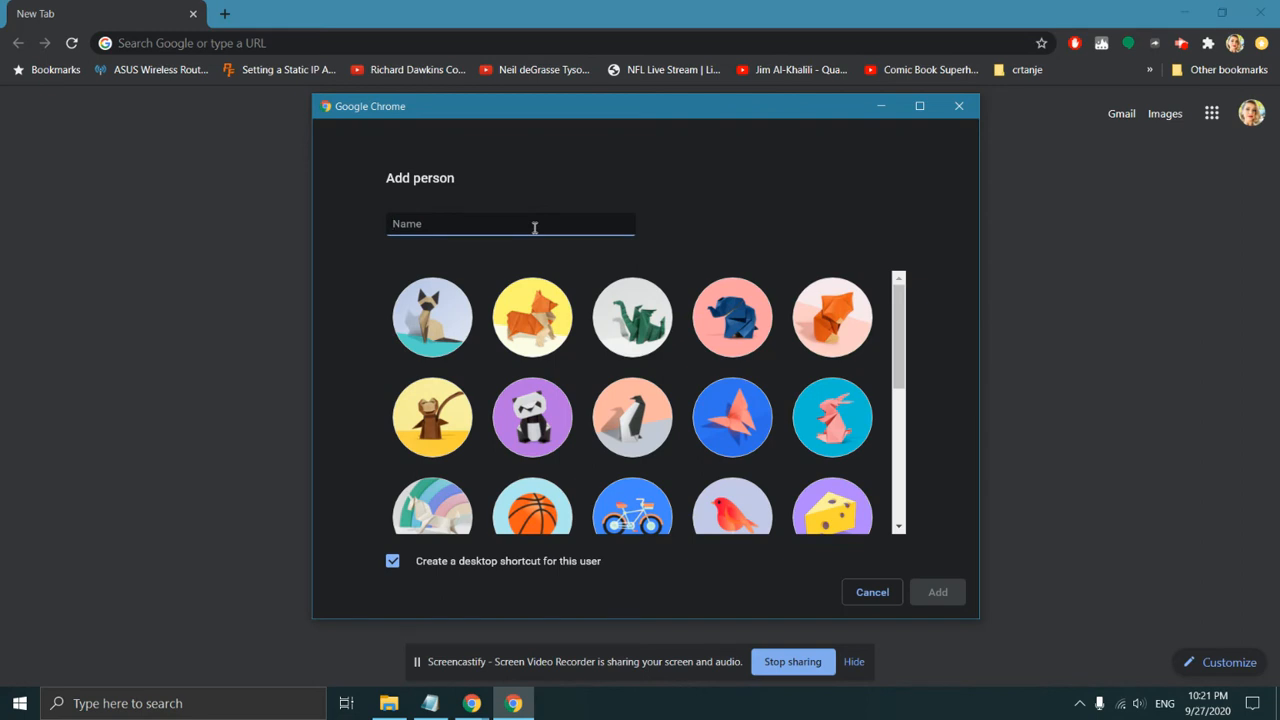
Step: Add a person named 'SDO Account' using the cat avatar
{"action": "type", "text": "SDO"}
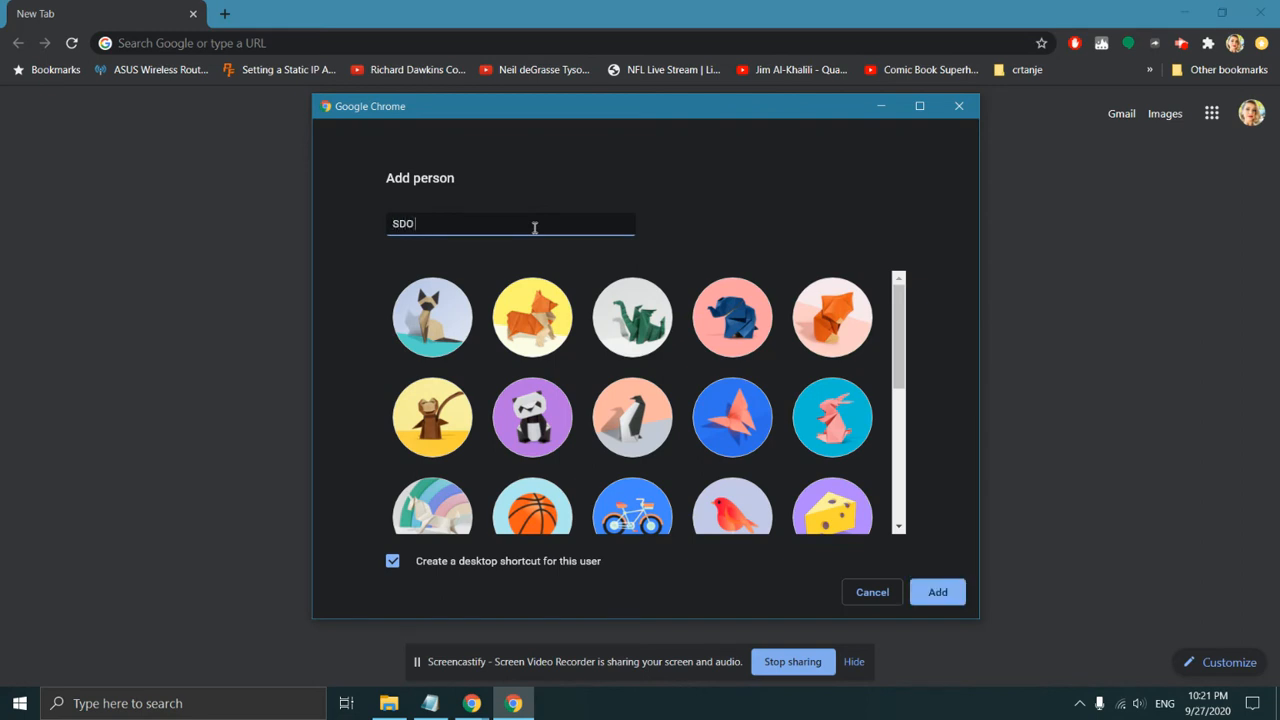
{"action": "type", "text": "Account"}
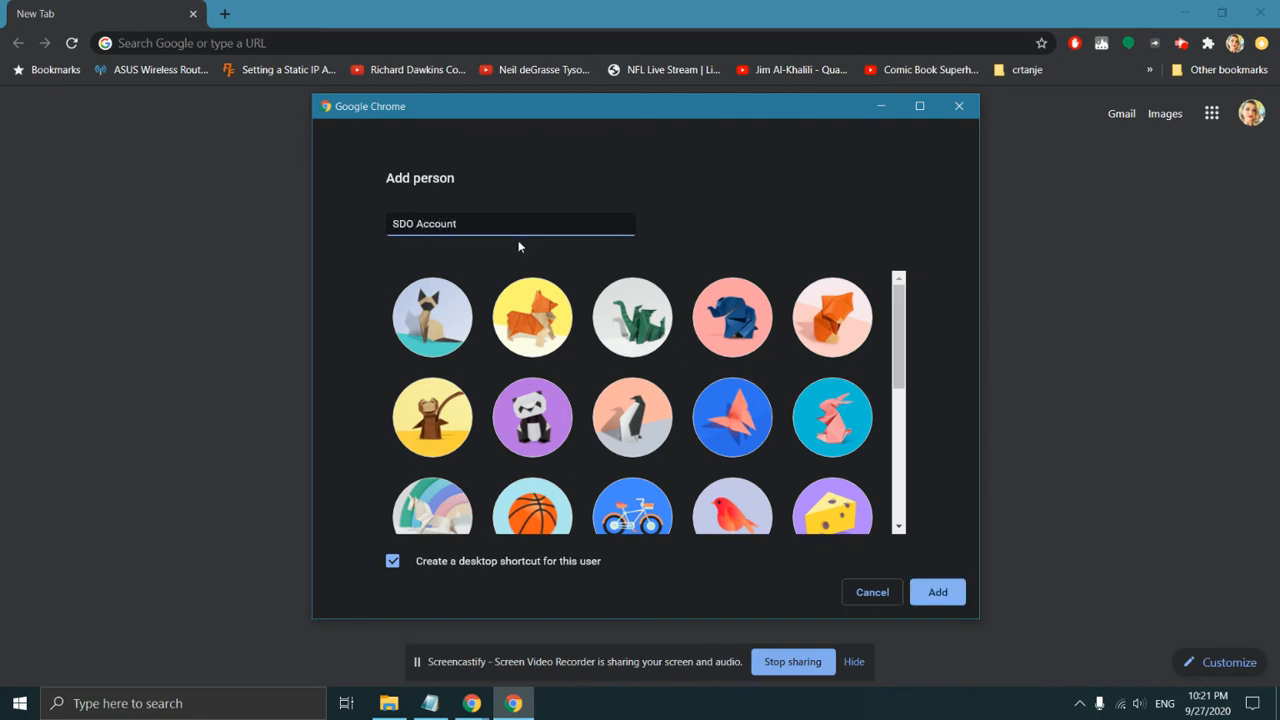
{"action": "left_click", "coordinate": [432, 316]}
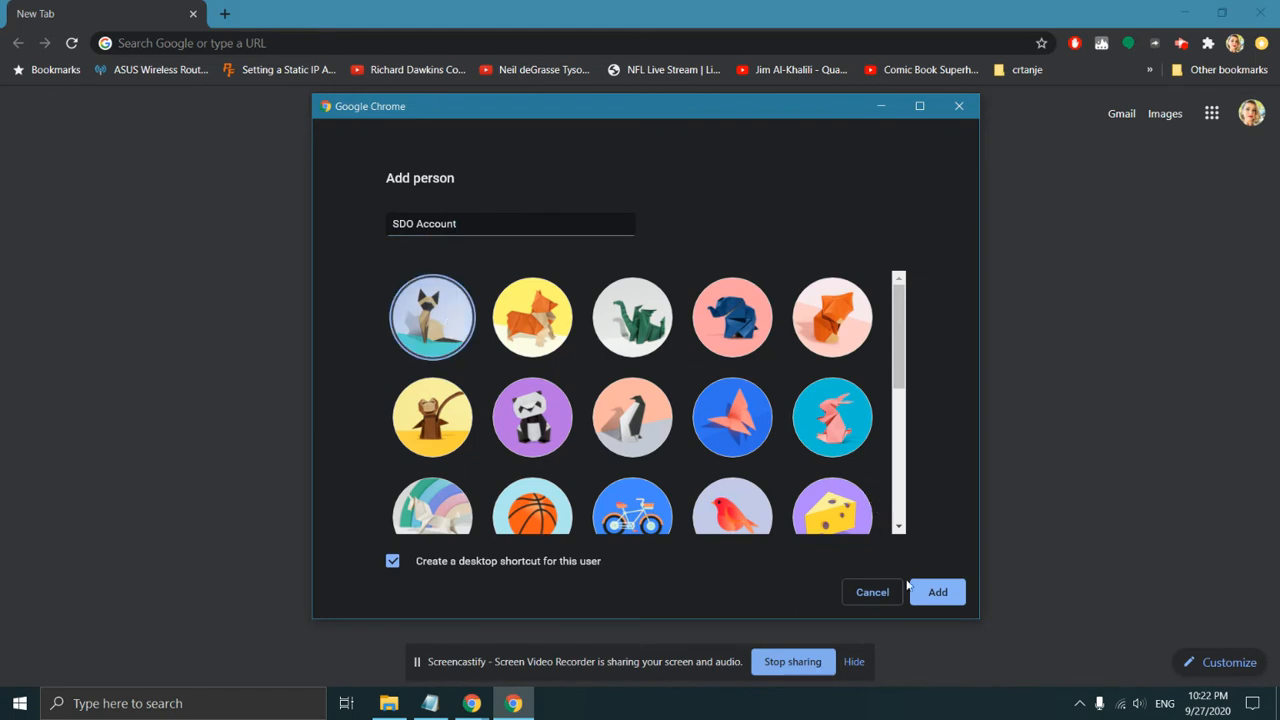
{"action": "left_click", "coordinate": [936, 592]}
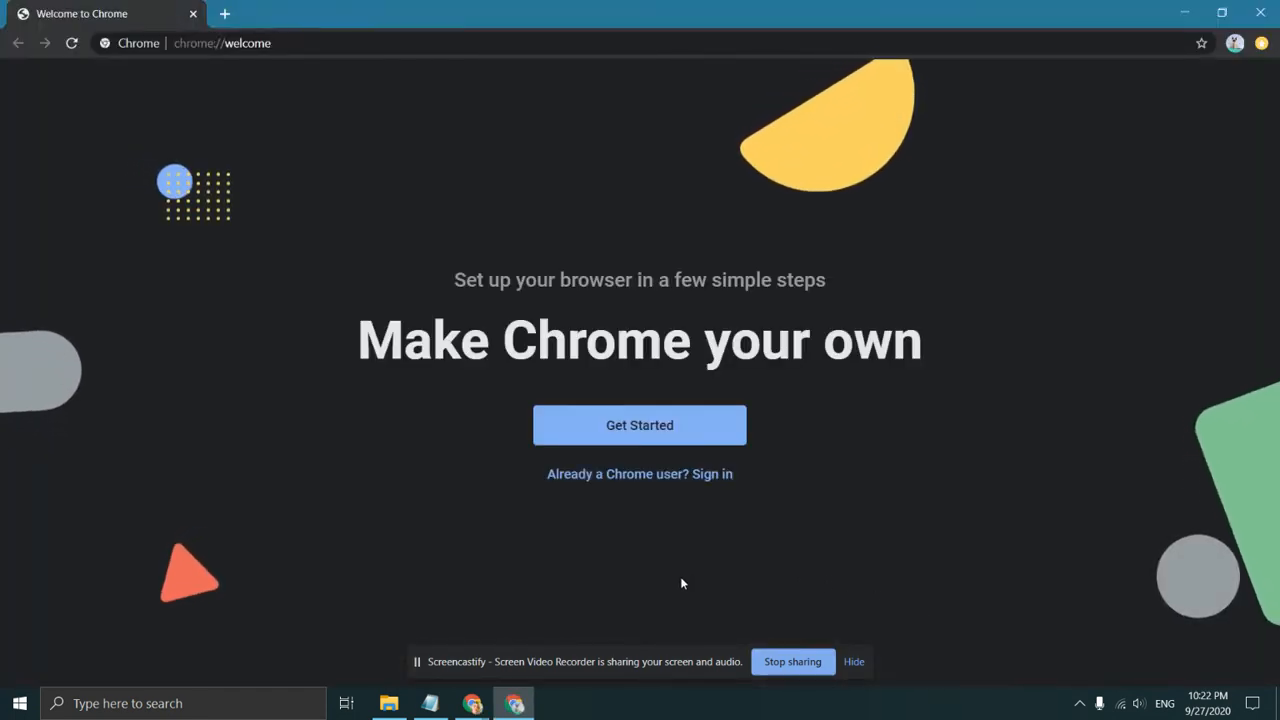
Step: Sign in as an existing Chrome user with the managed account's email and password
{"action": "left_click", "coordinate": [640, 424]}
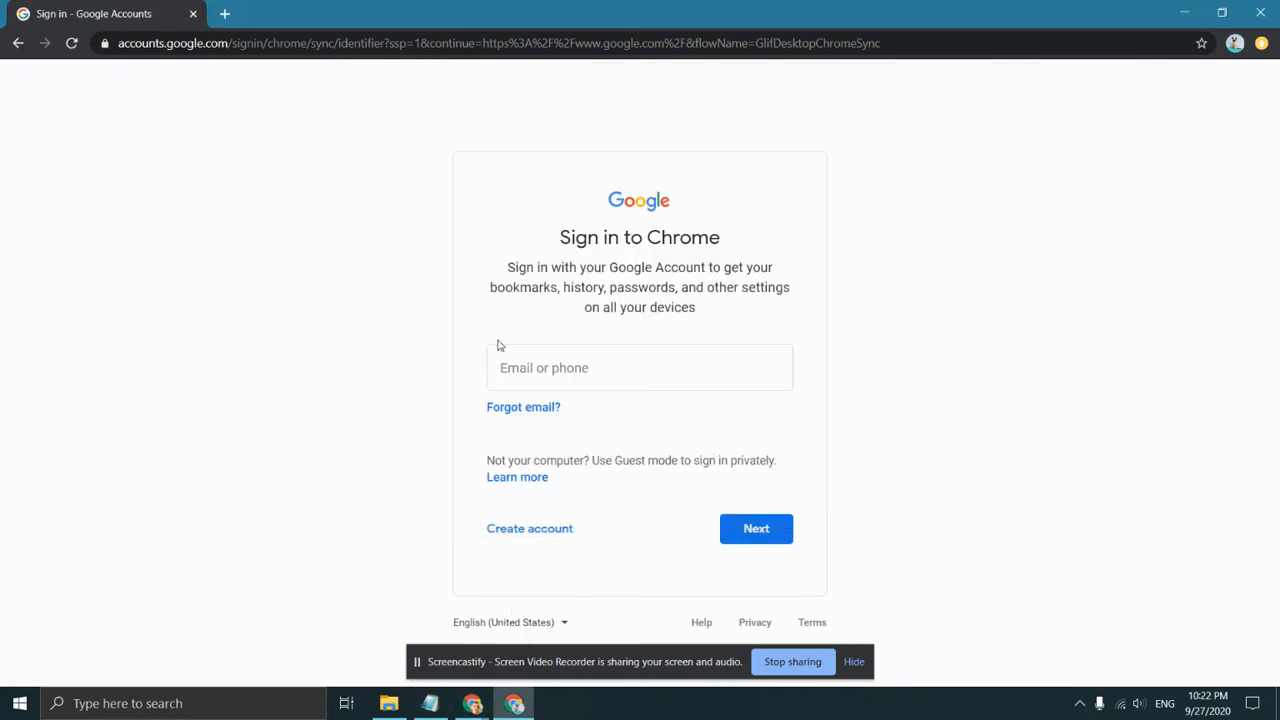
{"action": "left_click", "coordinate": [756, 528]}
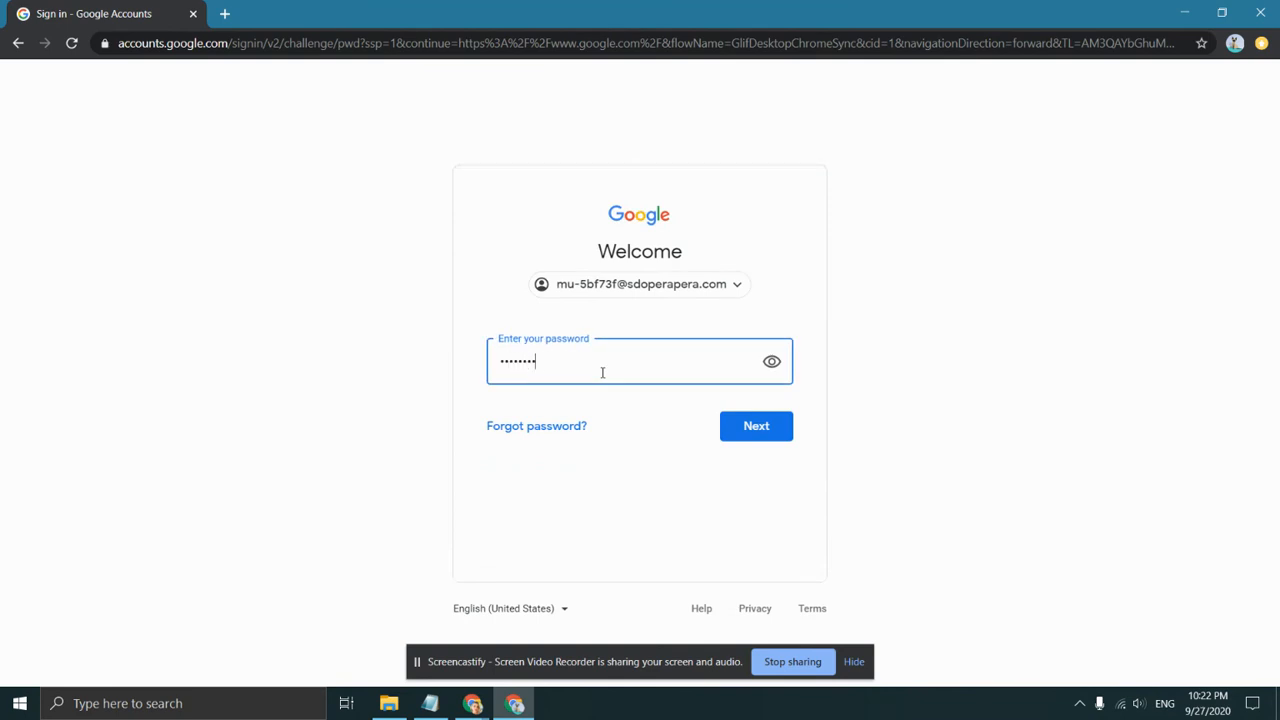
{"action": "left_click", "coordinate": [756, 424]}
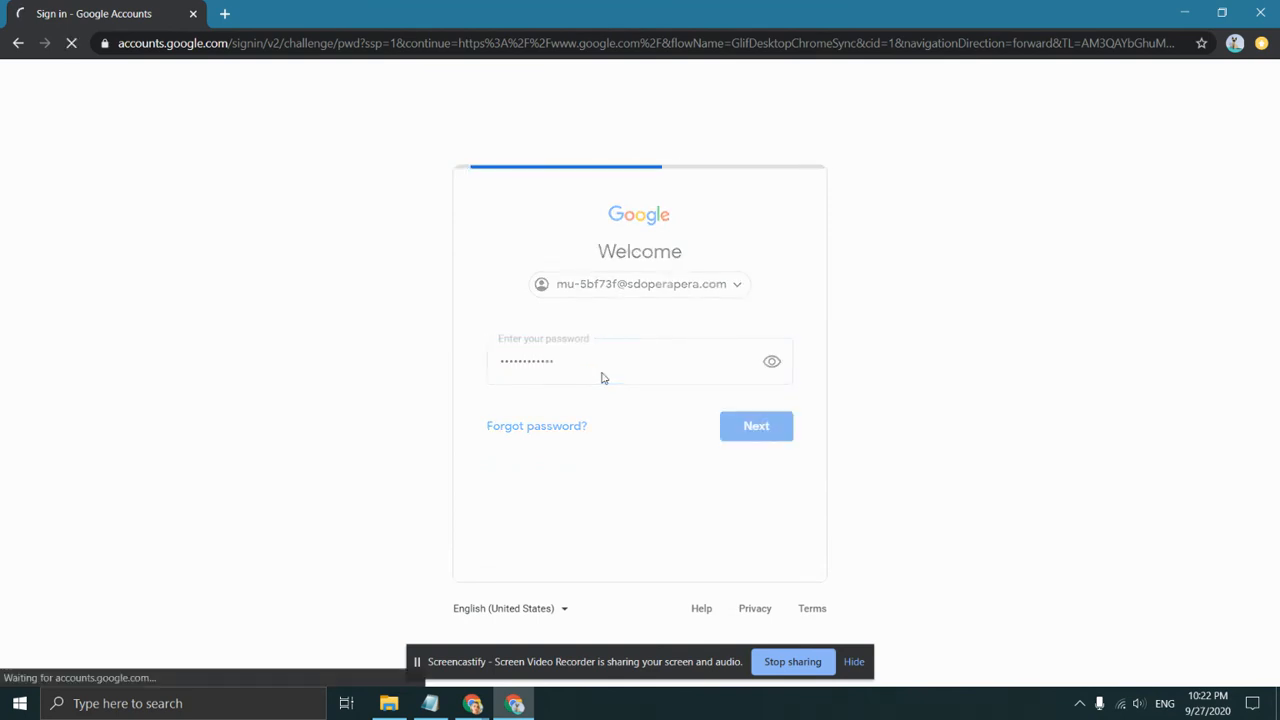
{"action": "left_click", "coordinate": [756, 424]}
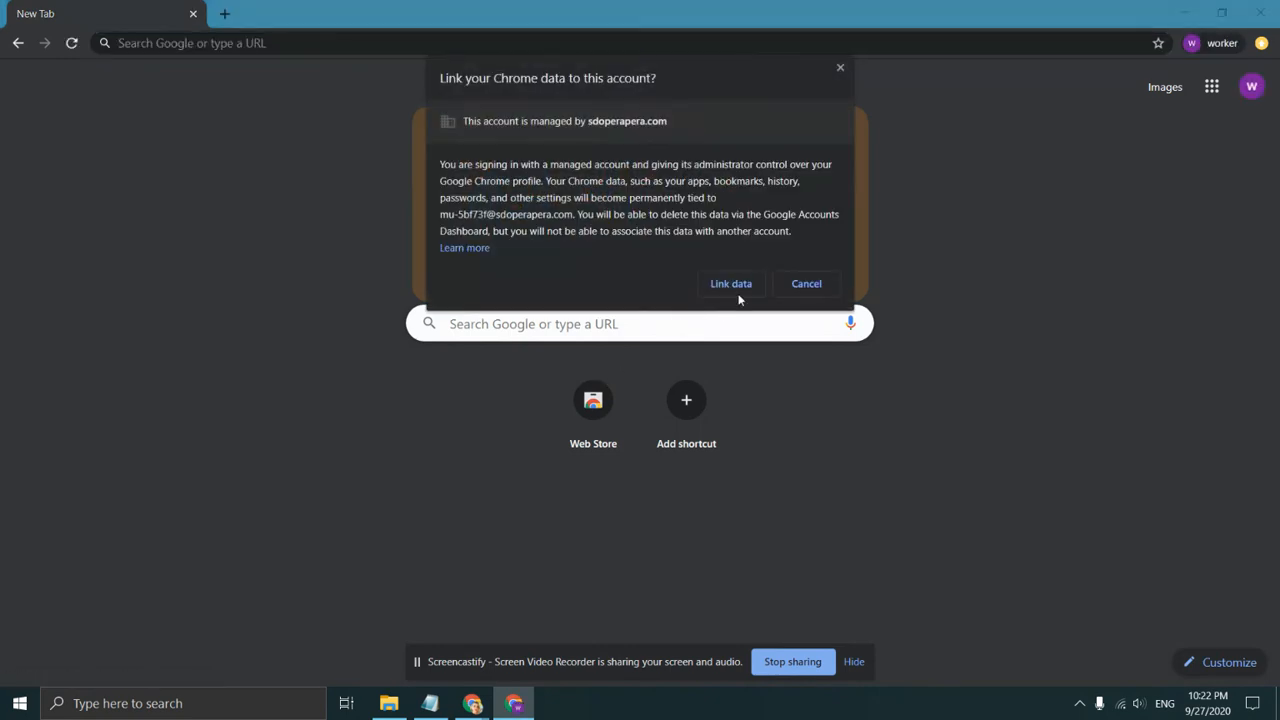
Step: Accept linking this profile's Chrome data to the managed account
{"action": "left_click", "coordinate": [806, 284]}
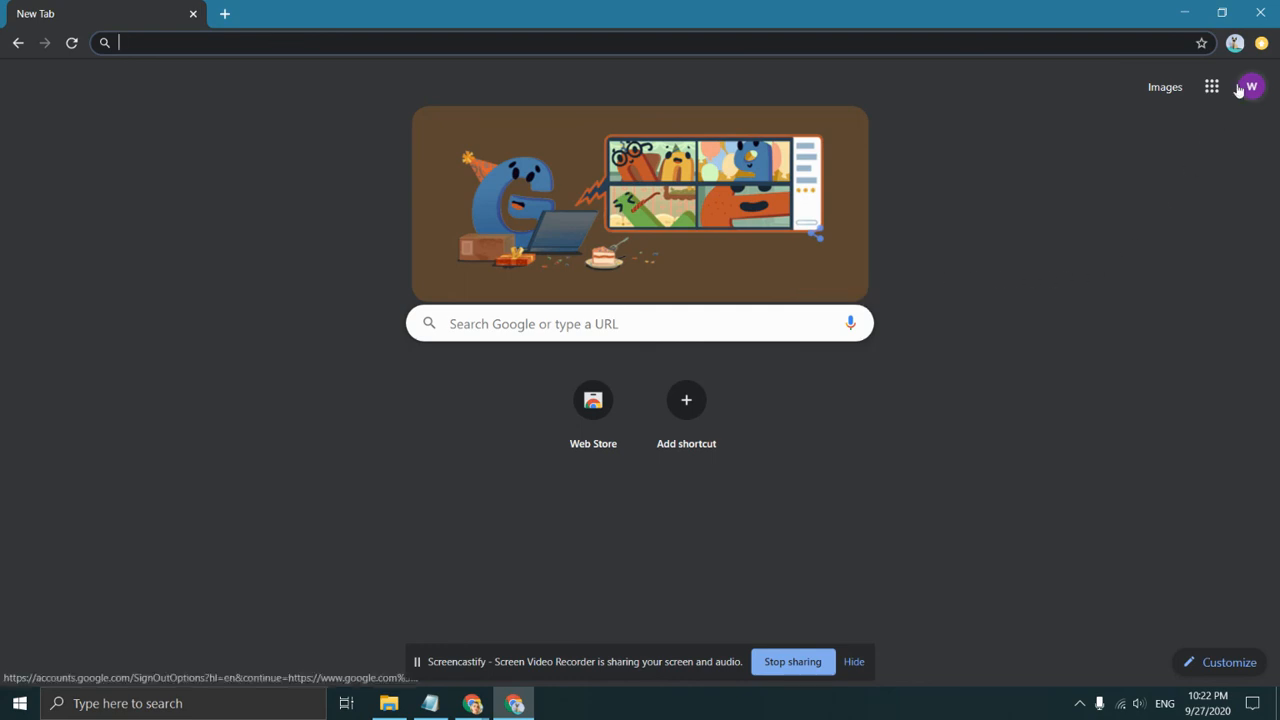
{"action": "mouse_move", "coordinate": [1120, 264]}
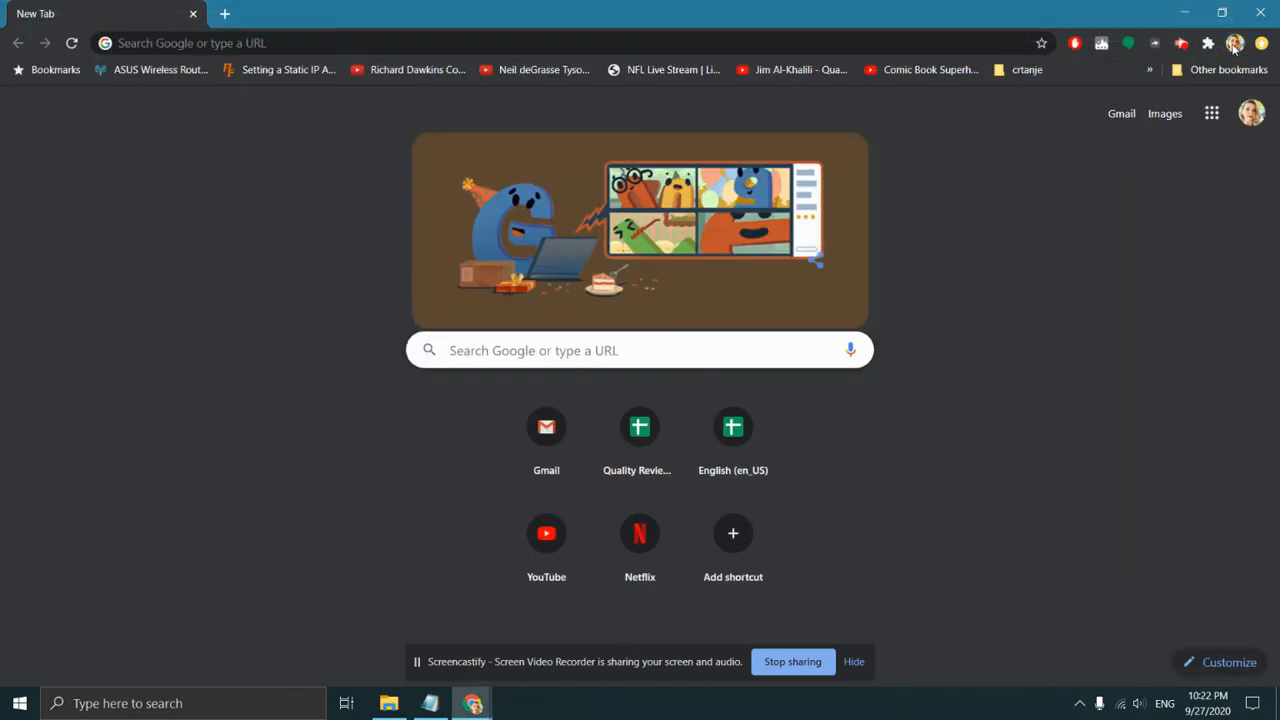
Step: Show the original window's people list, now including SDO Account
{"action": "left_click", "coordinate": [1236, 42]}
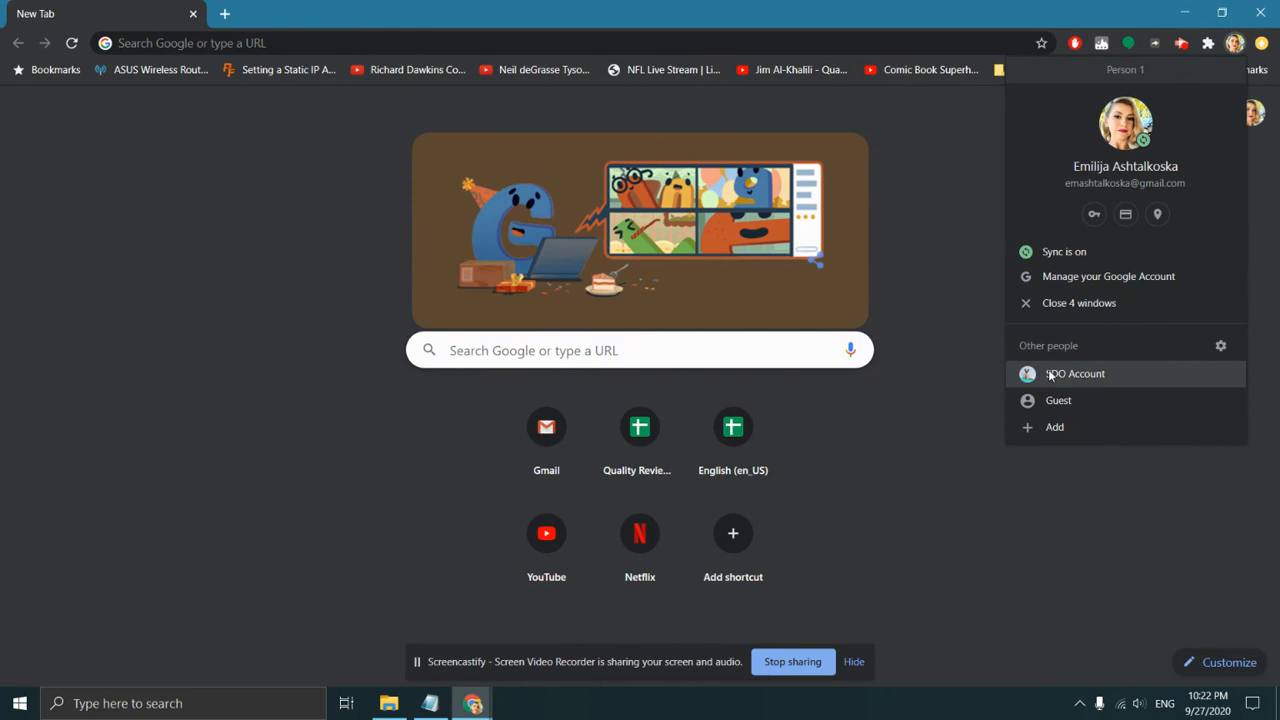
{"action": "mouse_move", "coordinate": [1060, 378]}
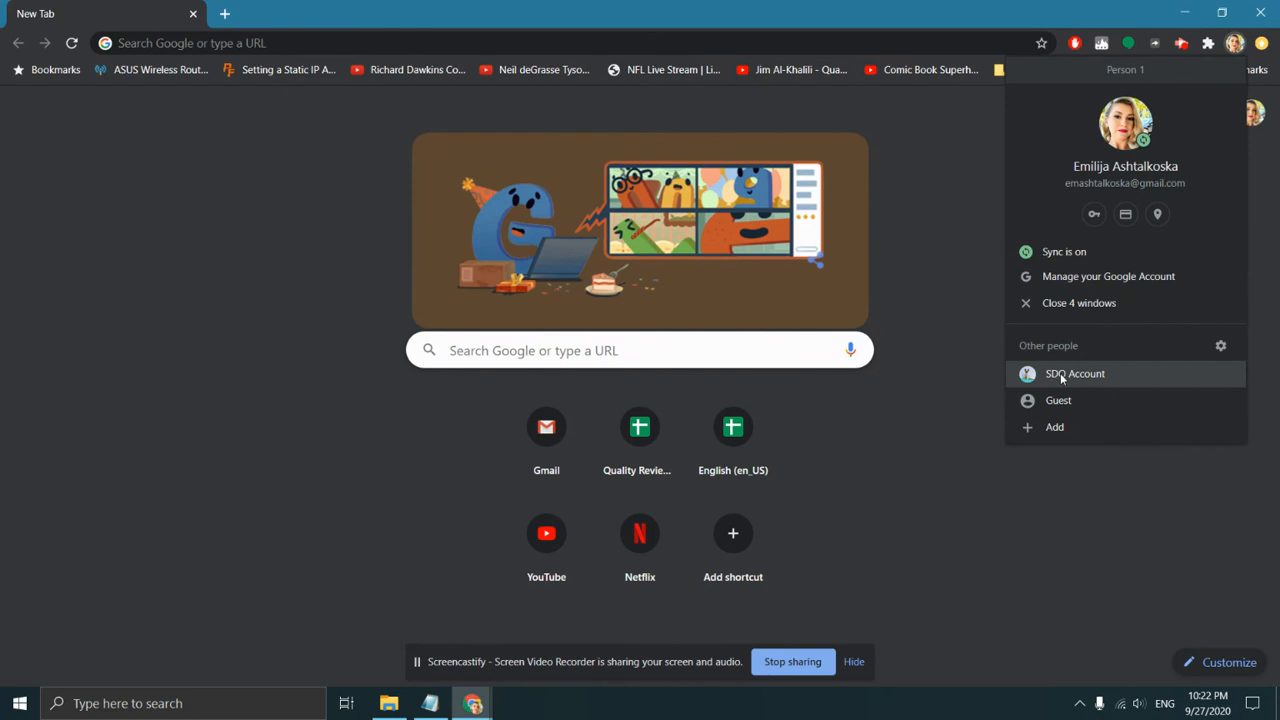